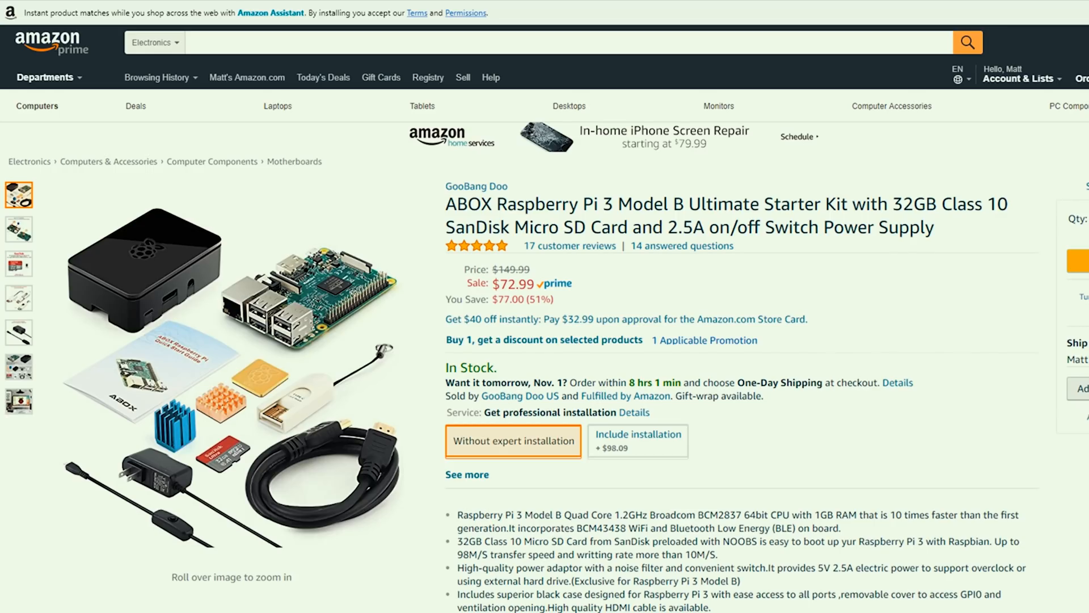
View the board front/back photo, then the SanDisk 32GB Micro SD card photo from the thumbnail strip.
left_click(20, 230)
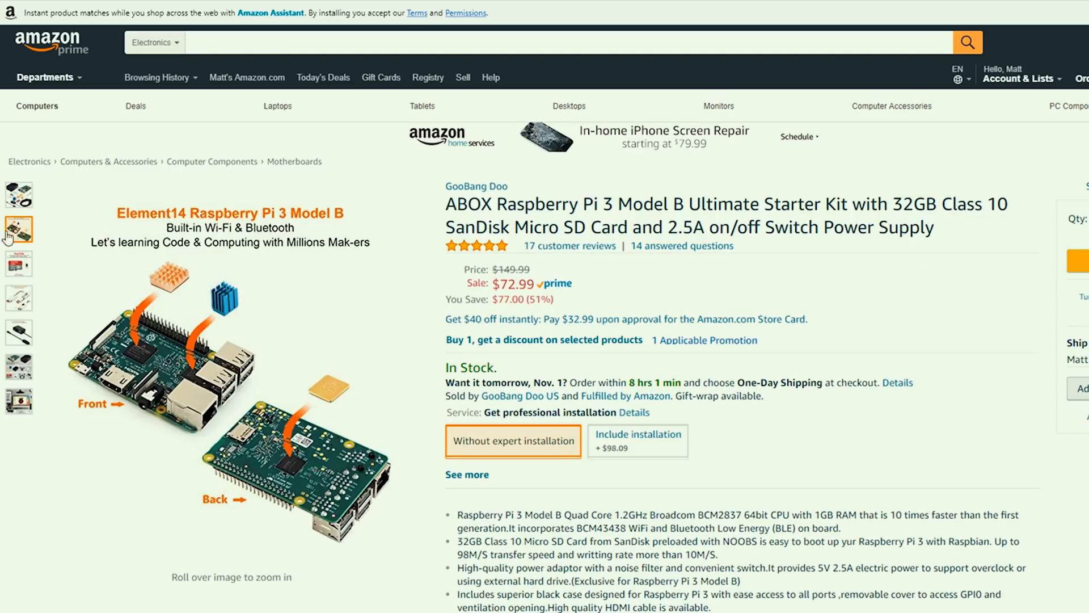
left_click(17, 263)
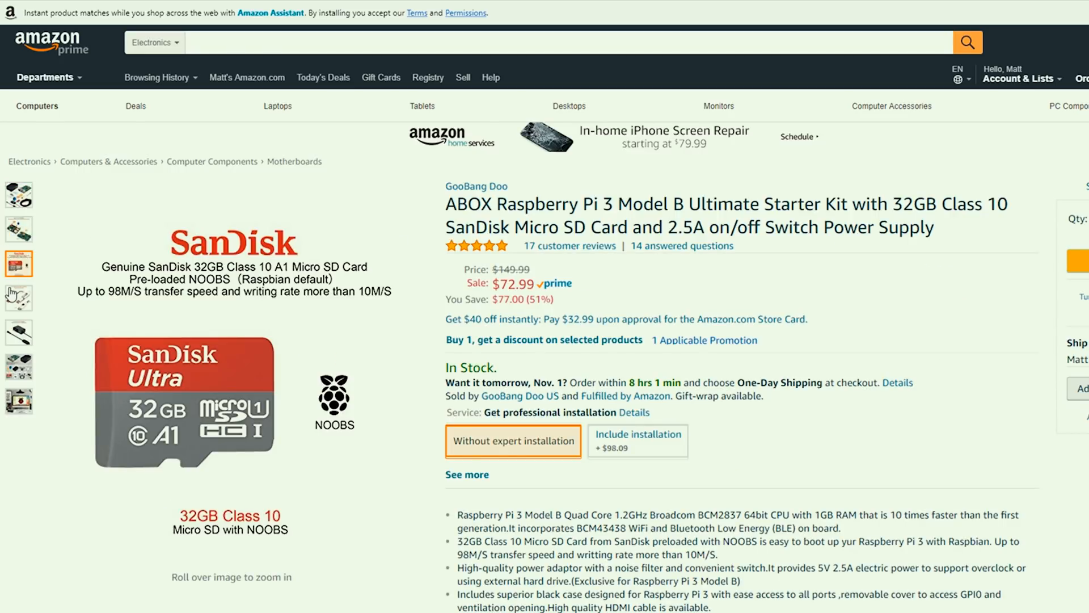